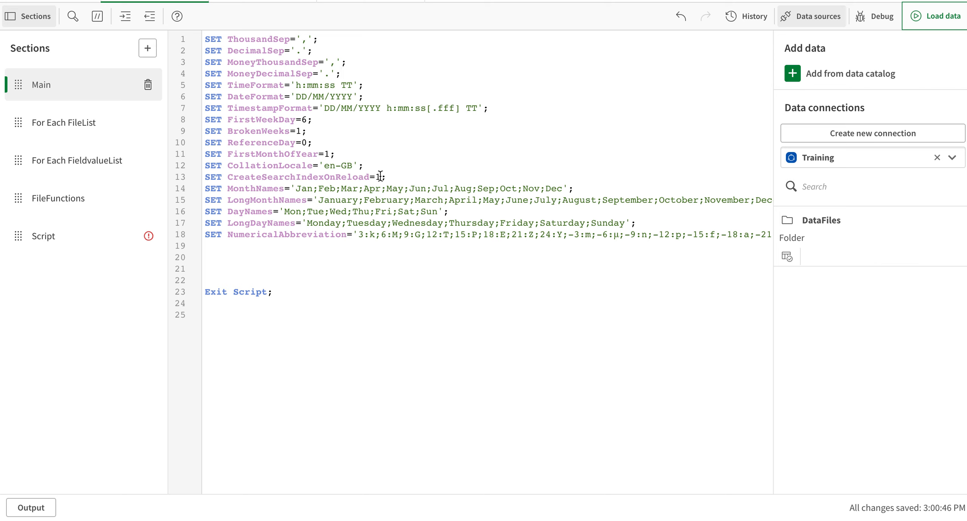
Change CreateSearchIndexOnReload from 1 to 0 on line 13 of the Main section.
{"action": "key", "text": "Backspace"}
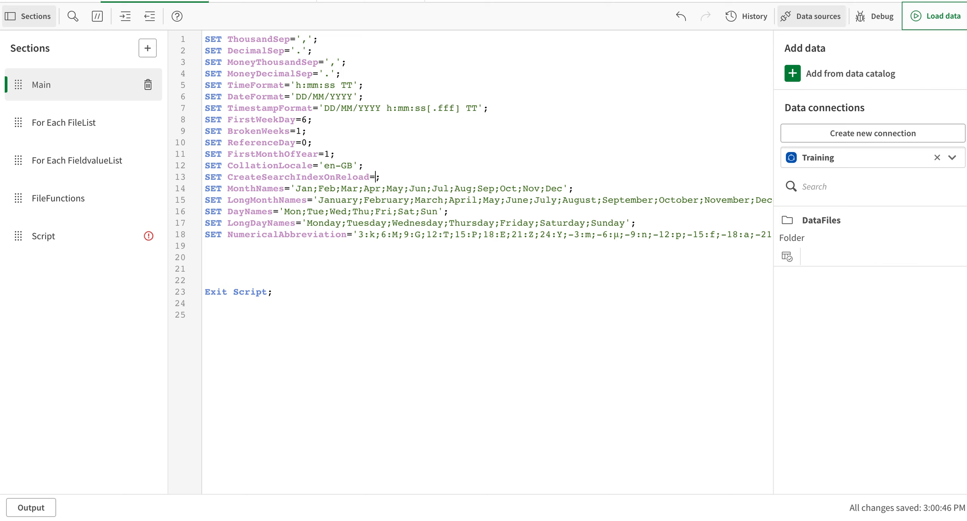
{"action": "type", "text": "0"}
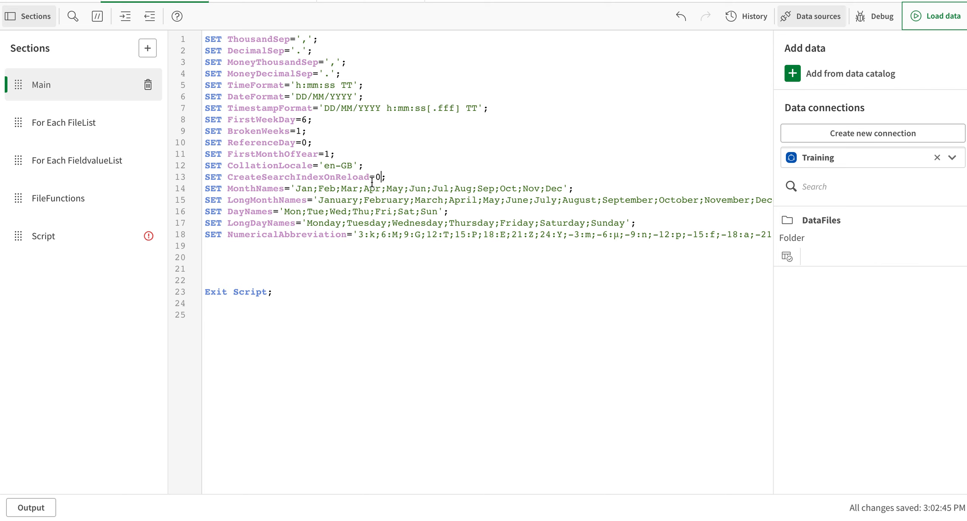
{"action": "mouse_move", "coordinate": [371, 182]}
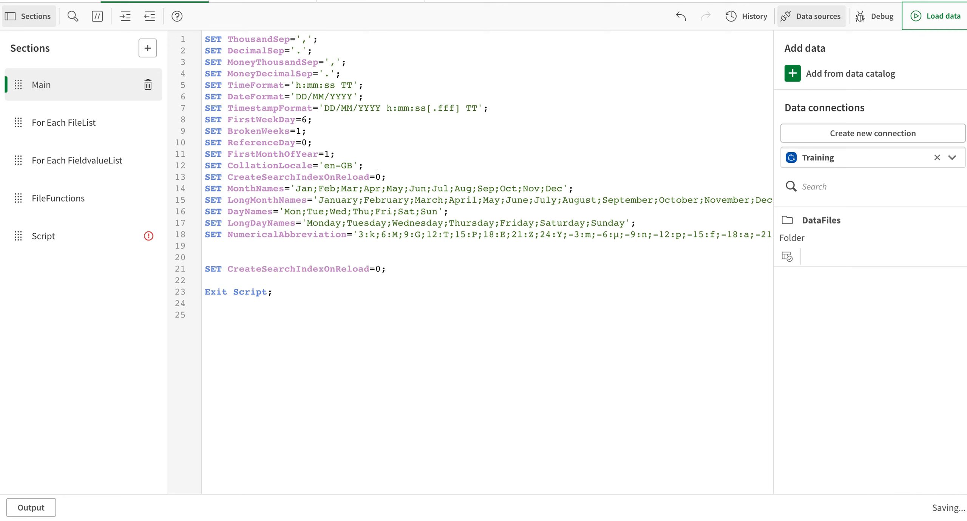
Place the cursor on empty line 21, just above Exit Script.
{"action": "left_click", "coordinate": [380, 269]}
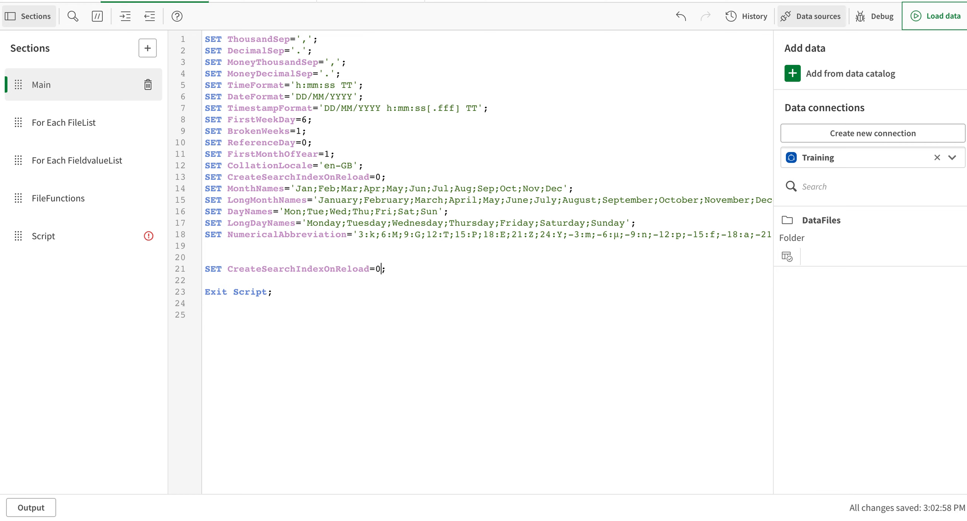